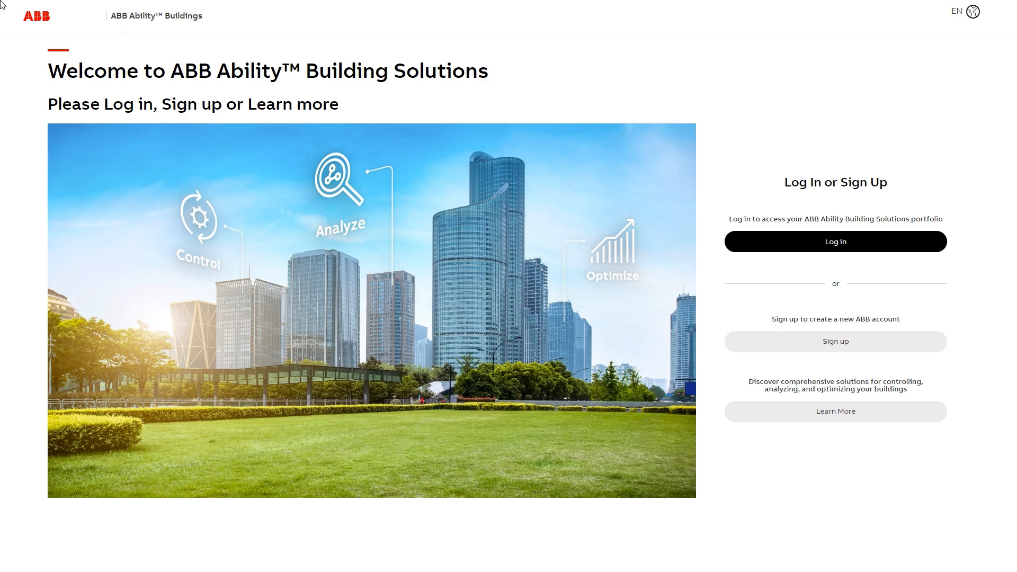
Browse the building solutions portfolio page before signing in
{"action": "left_click", "coordinate": [835, 241]}
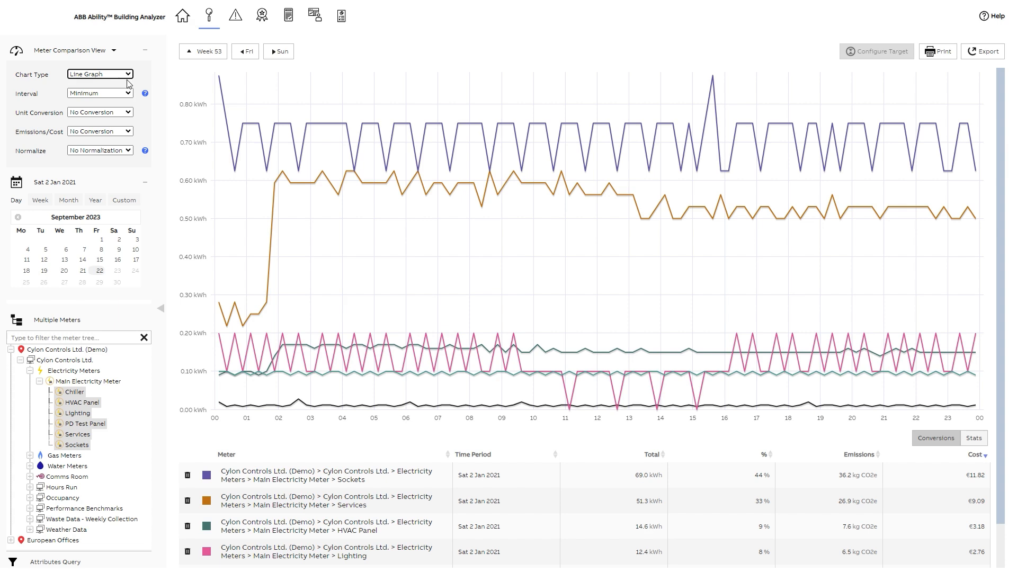
{"action": "scroll", "scroll_direction": "down", "scroll_amount": 3}
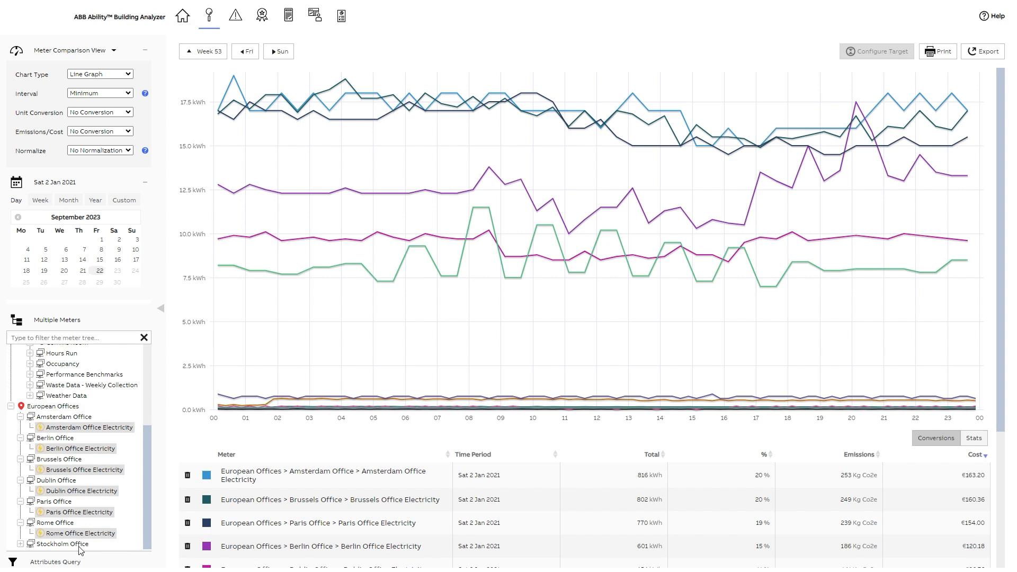
{"action": "scroll", "scroll_direction": "down", "scroll_amount": 3}
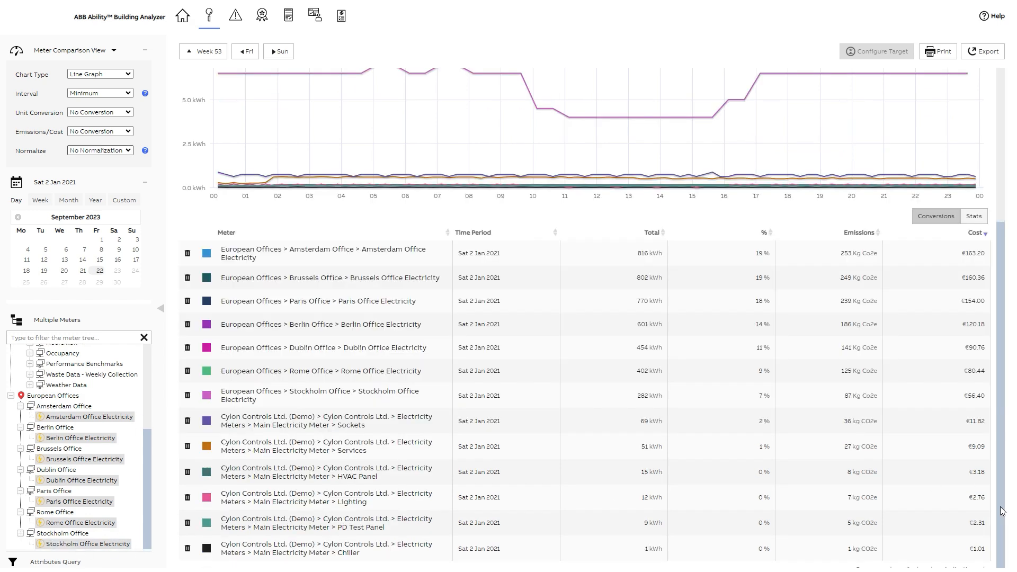
{"action": "left_click", "coordinate": [208, 15]}
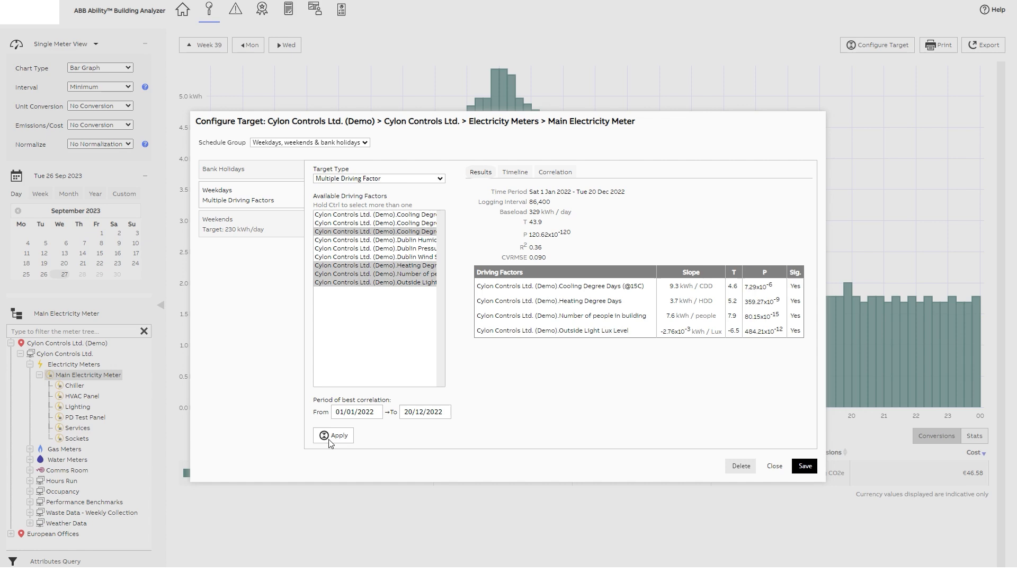
{"action": "left_click", "coordinate": [515, 171]}
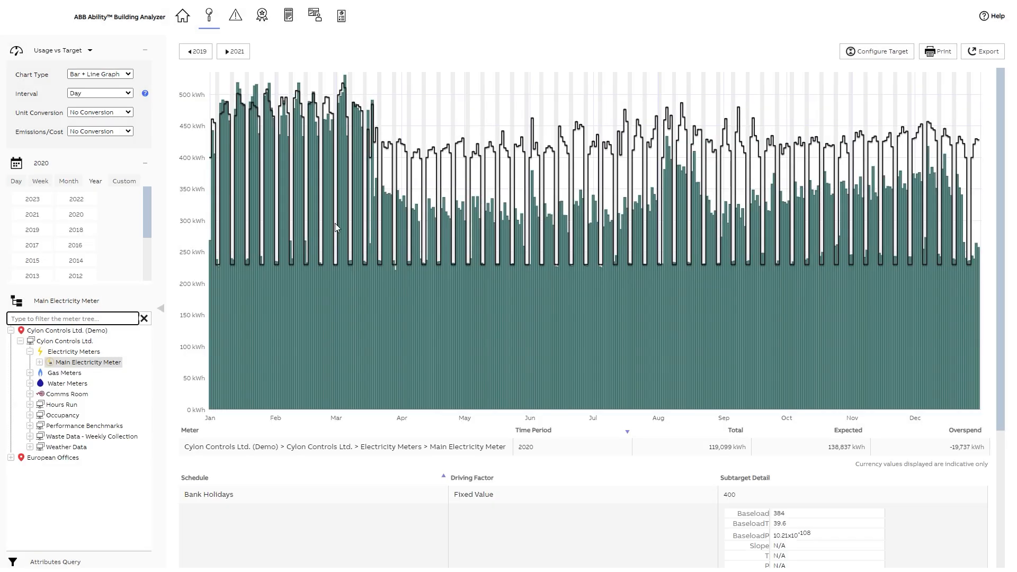
{"action": "left_click", "coordinate": [61, 50]}
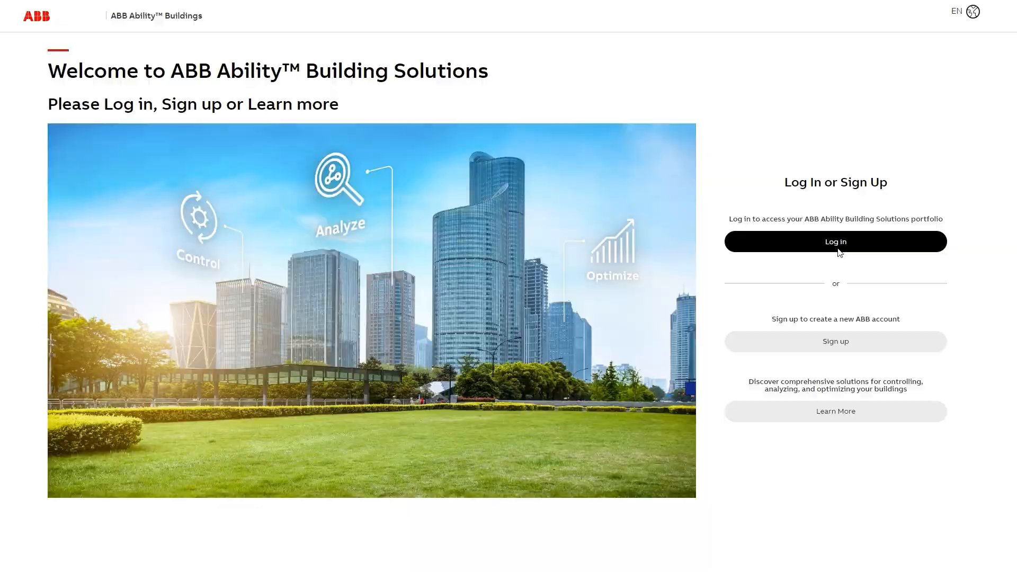
Sign in and launch Building Operator from the application grid to reach the Main Menu
{"action": "left_click", "coordinate": [835, 242]}
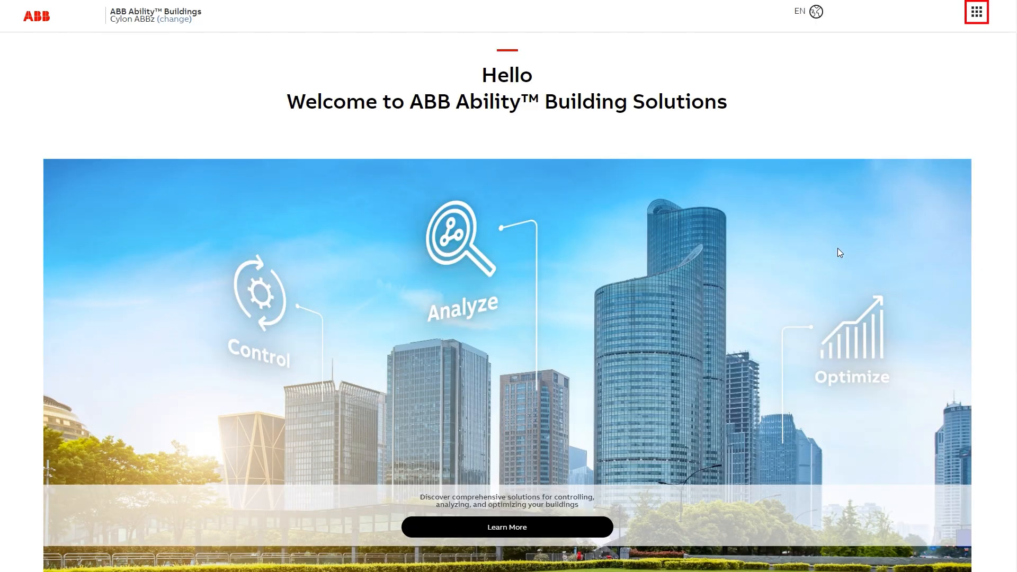
{"action": "mouse_move", "coordinate": [951, 19]}
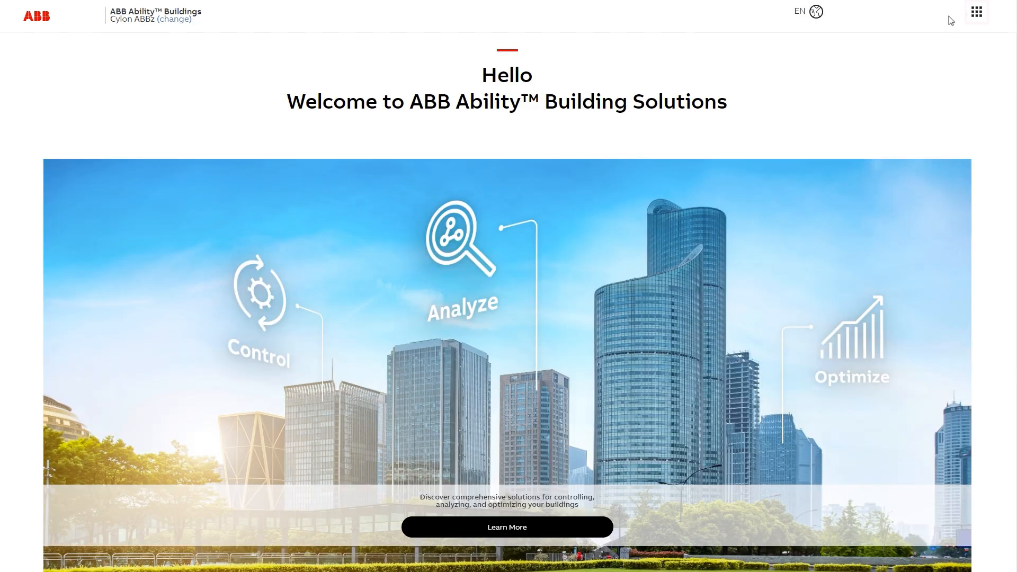
{"action": "left_click", "coordinate": [976, 11]}
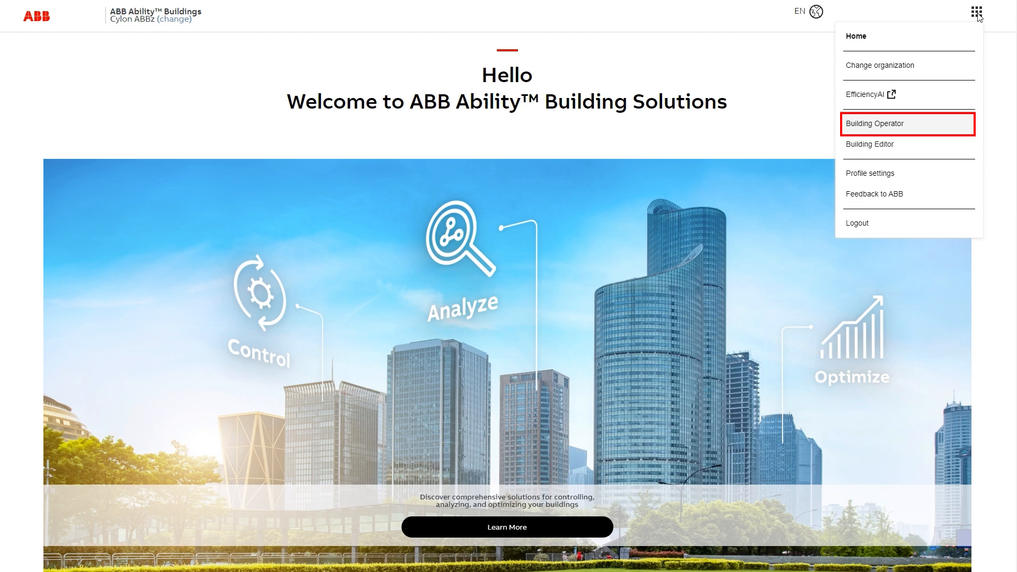
{"action": "left_click", "coordinate": [876, 124]}
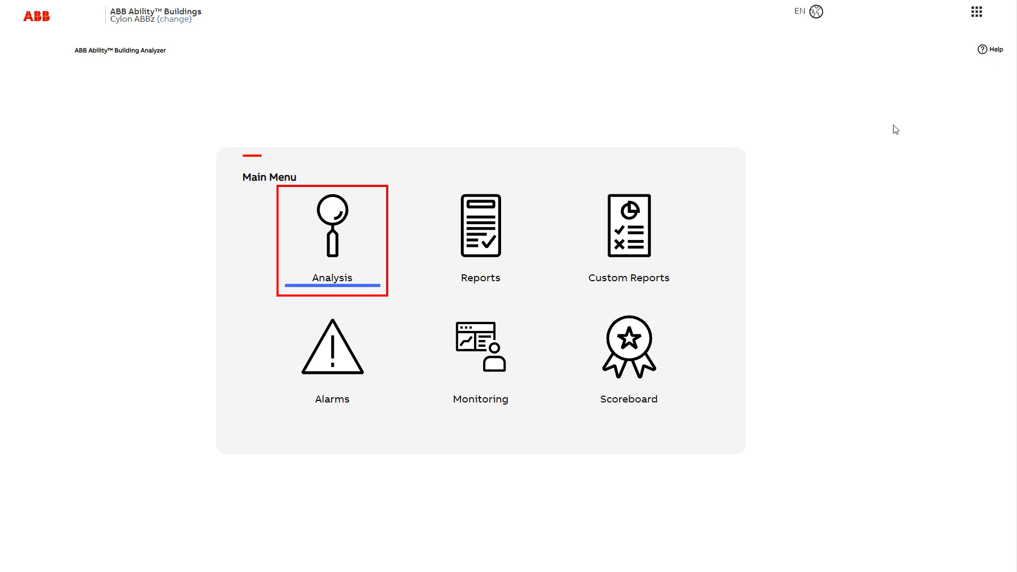
Enter the Analysis module and expand Main Electricity Meter to list its sub-meters
{"action": "left_click", "coordinate": [331, 240]}
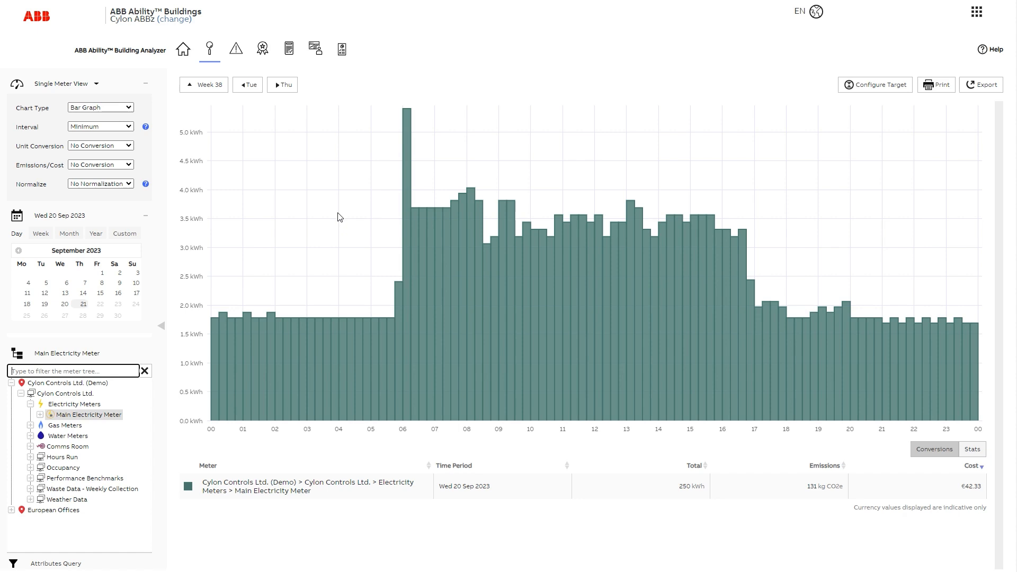
{"action": "left_click", "coordinate": [41, 414]}
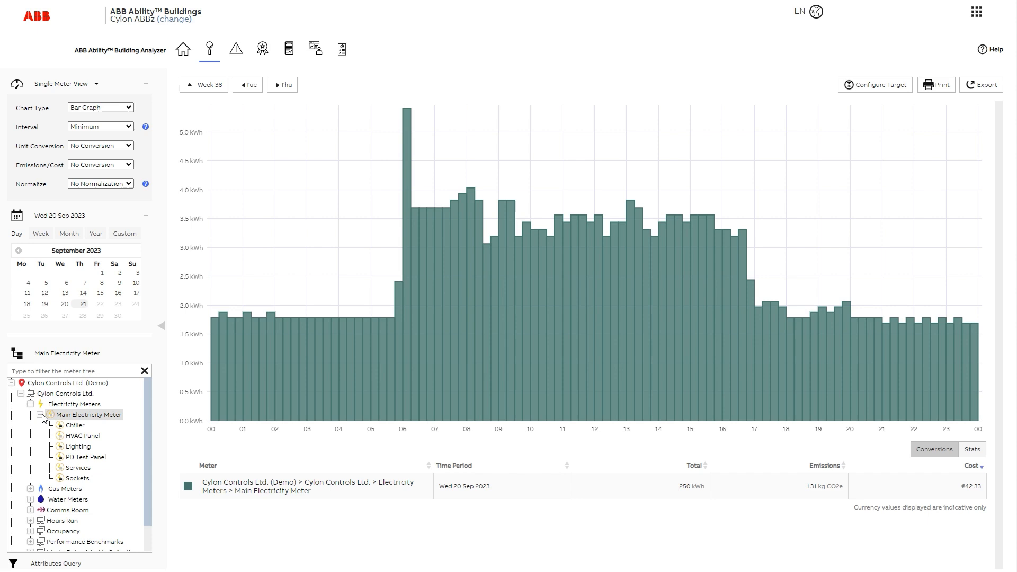
{"action": "mouse_move", "coordinate": [64, 372]}
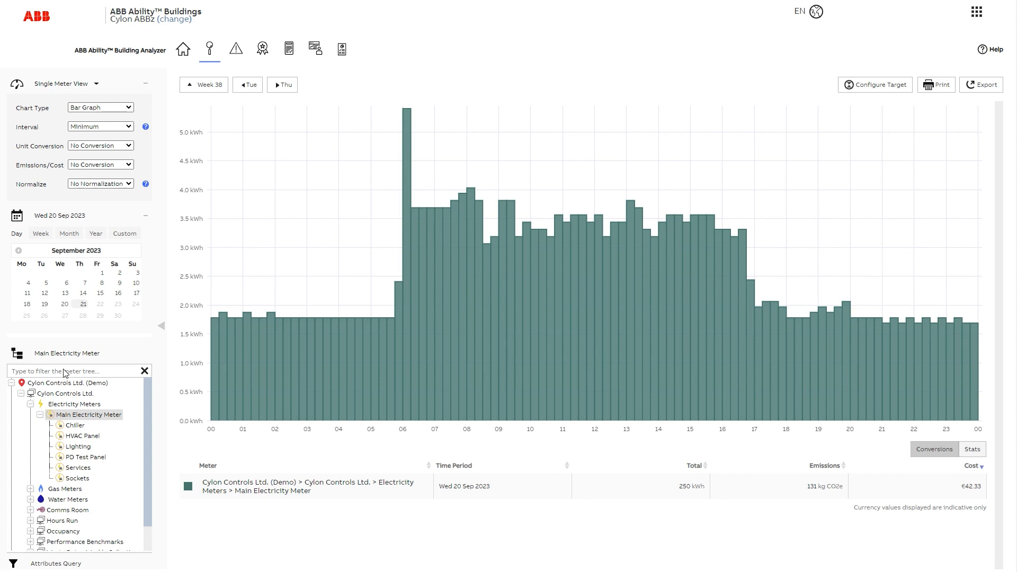
Filter the meter tree by 'Water' to find Main Water Meter, then clear the filter
{"action": "type", "text": "Water"}
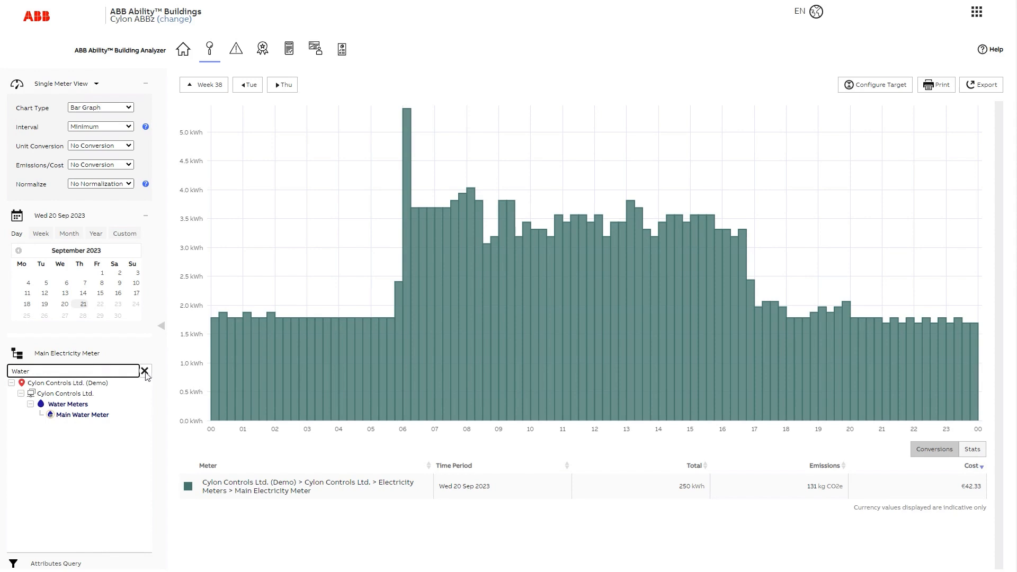
{"action": "left_click", "coordinate": [145, 371]}
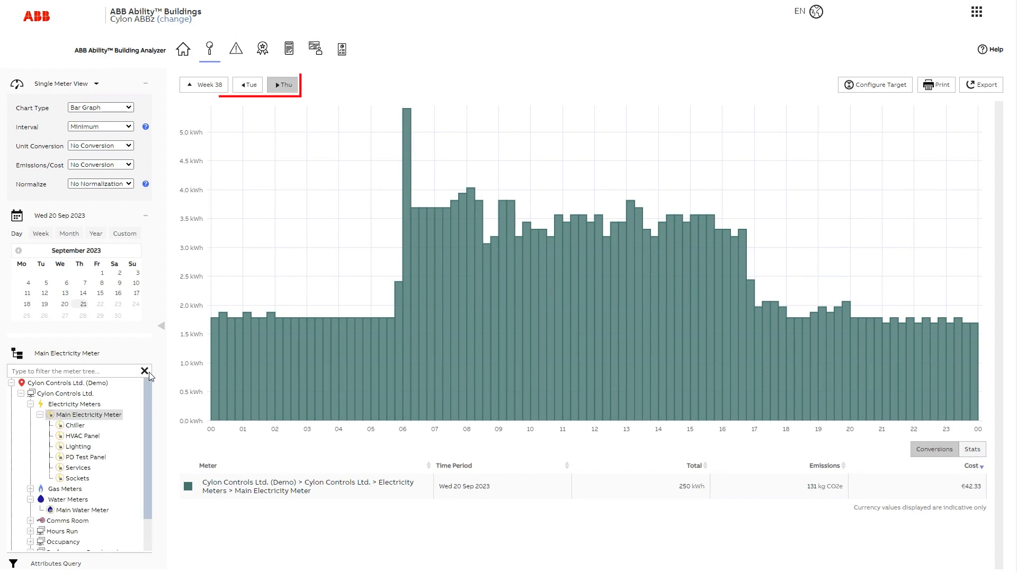
Step to Thu 21 Sep 2023 and back, then widen the view to a week
{"action": "left_click", "coordinate": [282, 85]}
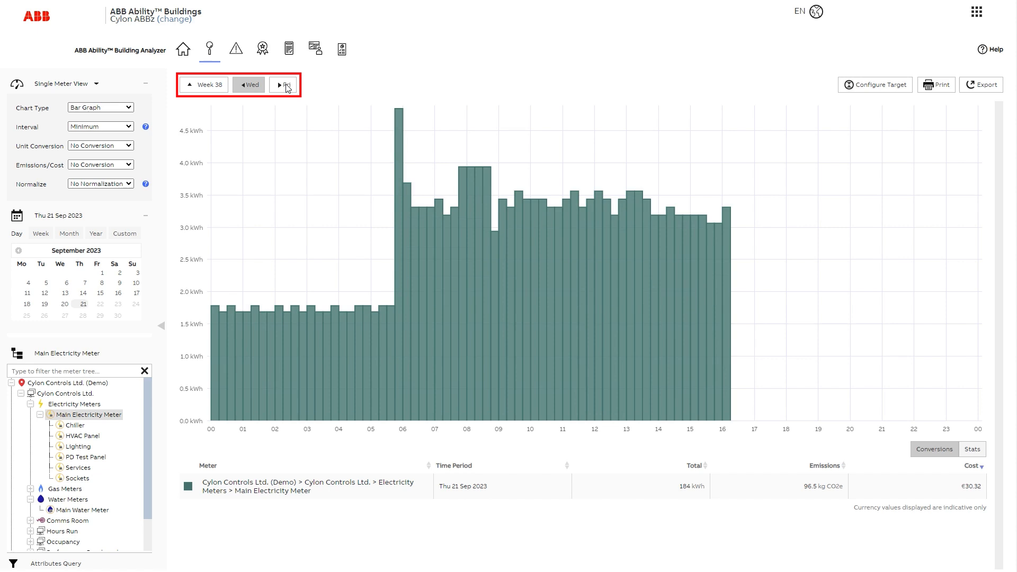
{"action": "mouse_move", "coordinate": [254, 85]}
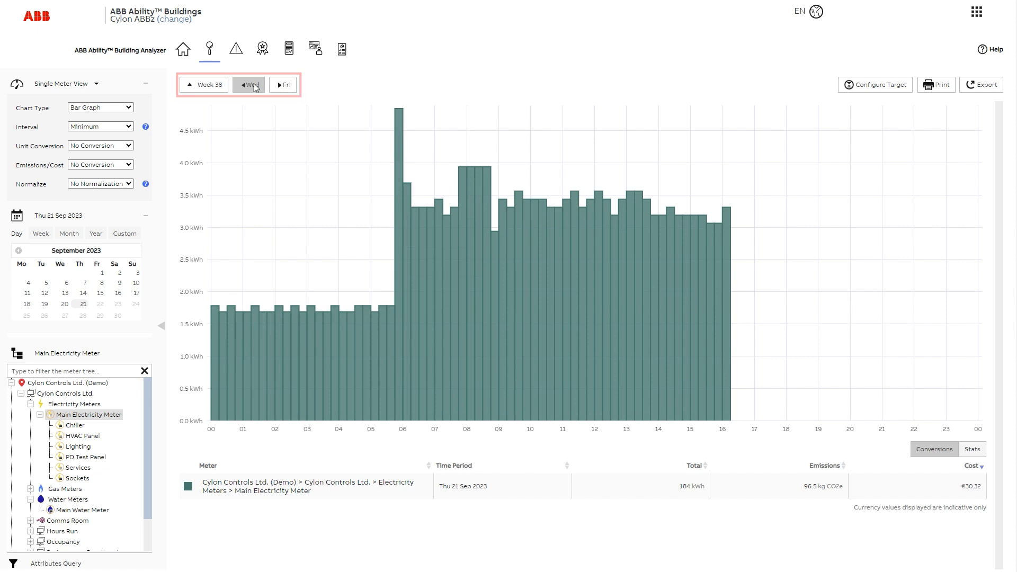
{"action": "left_click", "coordinate": [244, 85]}
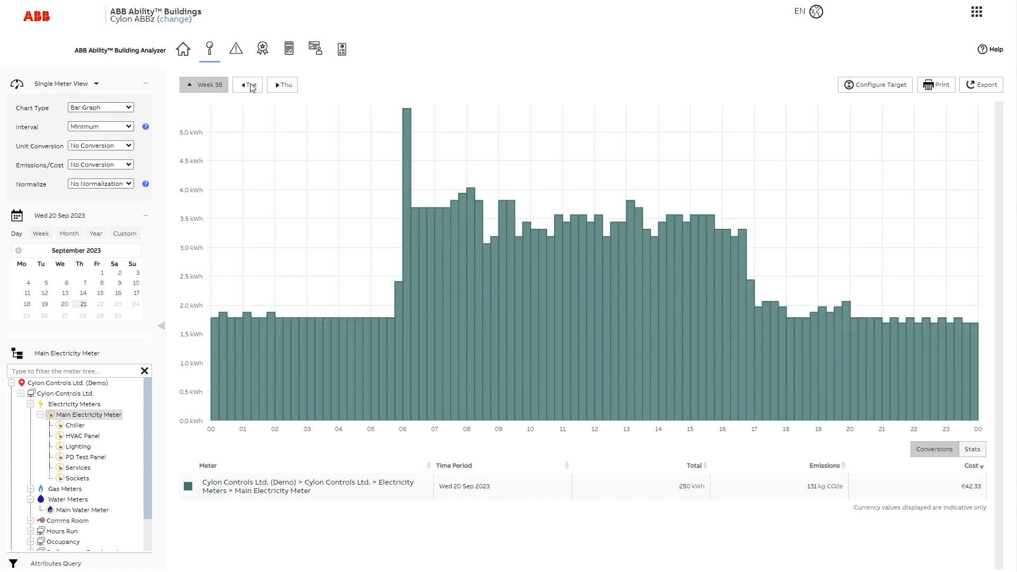
{"action": "left_click", "coordinate": [41, 234]}
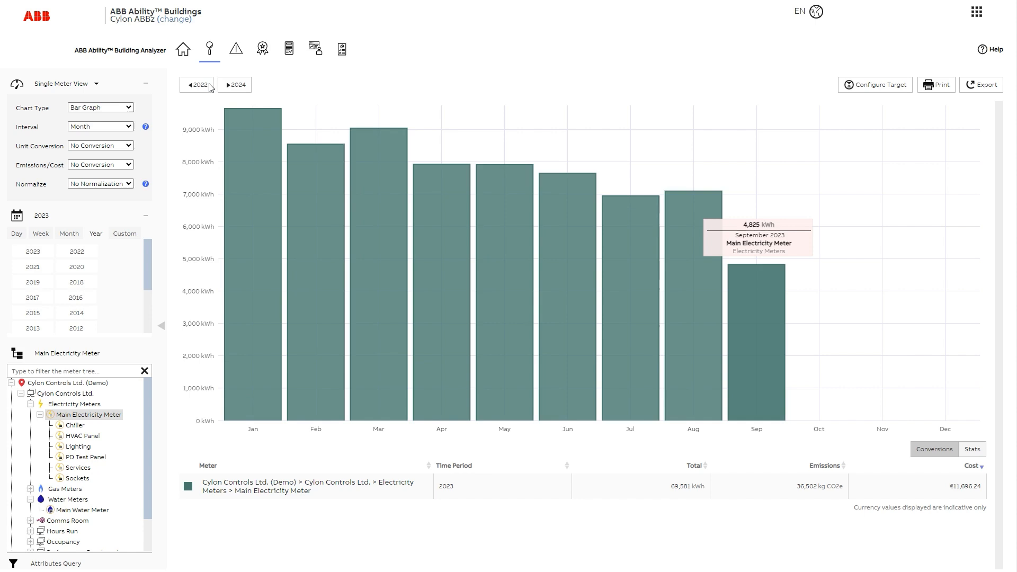
{"action": "mouse_move", "coordinate": [598, 323]}
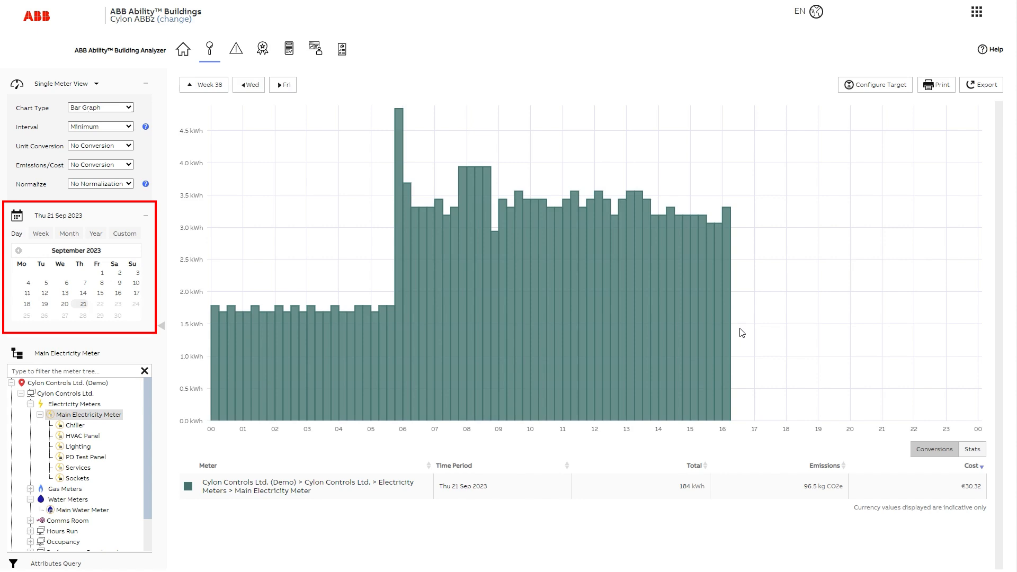
Switch the period through Month and Year to a custom 1 Jan – 31 Dec 2023 range
{"action": "left_click", "coordinate": [68, 233]}
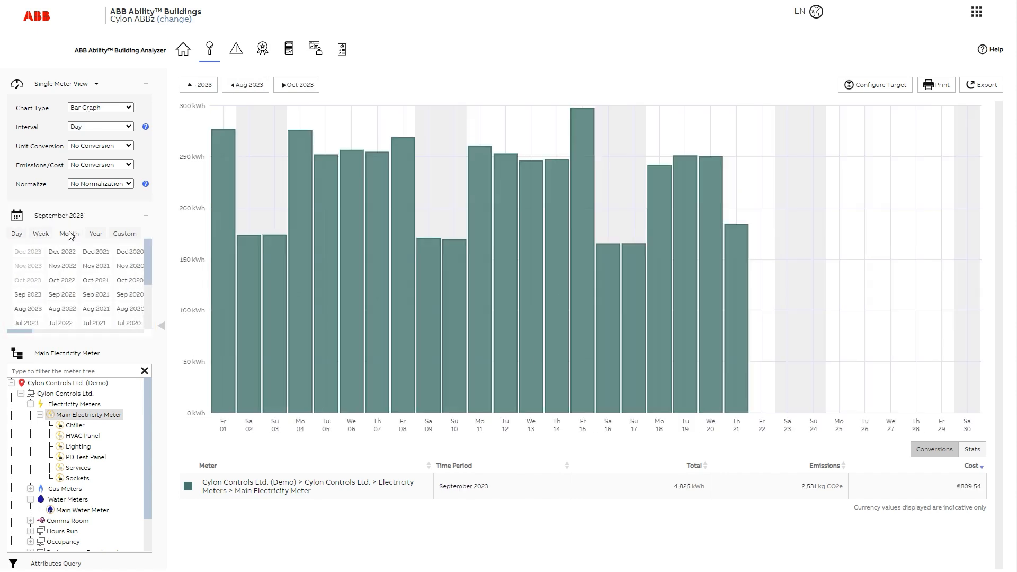
{"action": "left_click", "coordinate": [95, 233]}
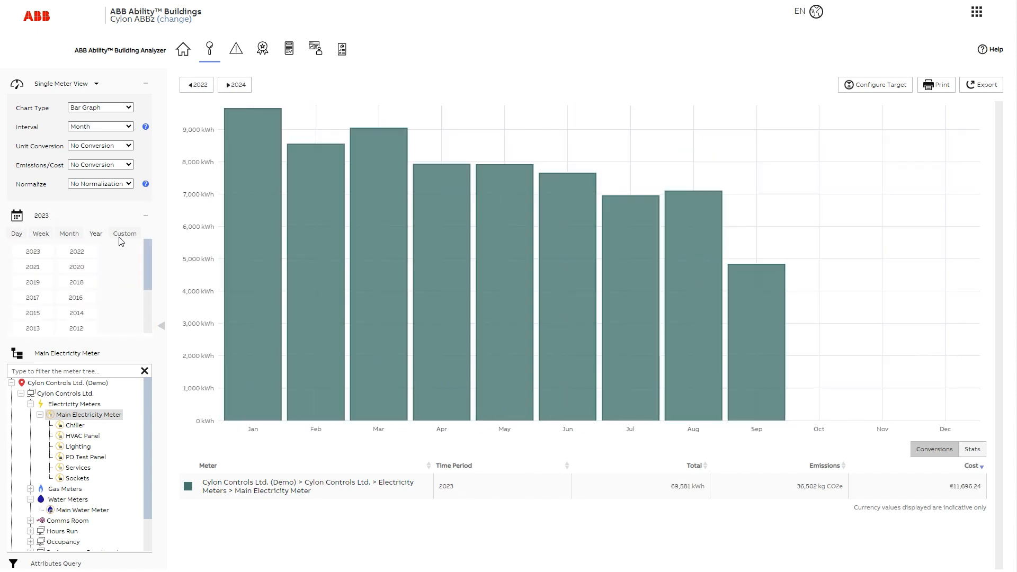
{"action": "left_click", "coordinate": [125, 233]}
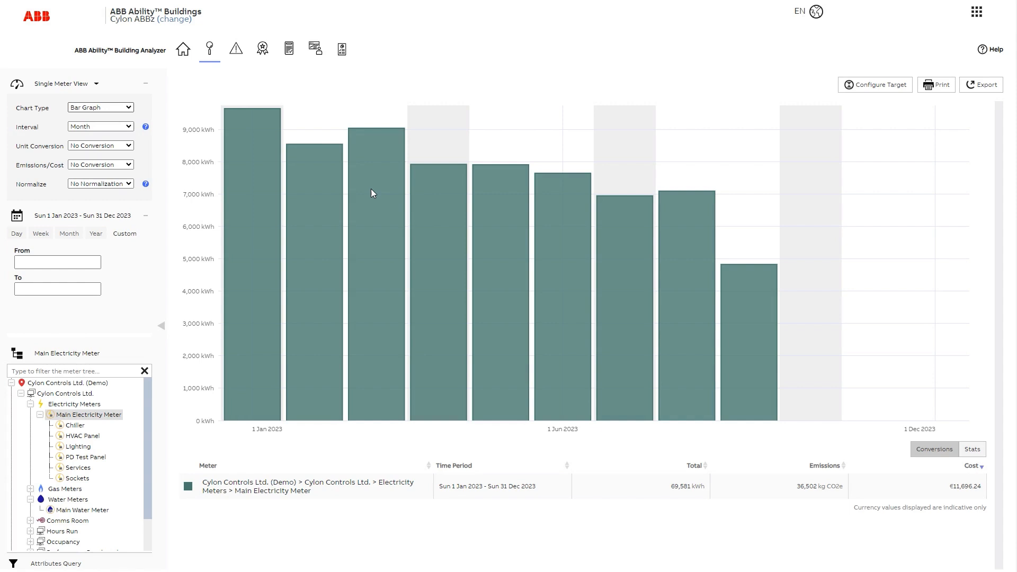
Change the chart type to Spectral Analysis heat map of hourly usage by day
{"action": "left_click", "coordinate": [100, 107]}
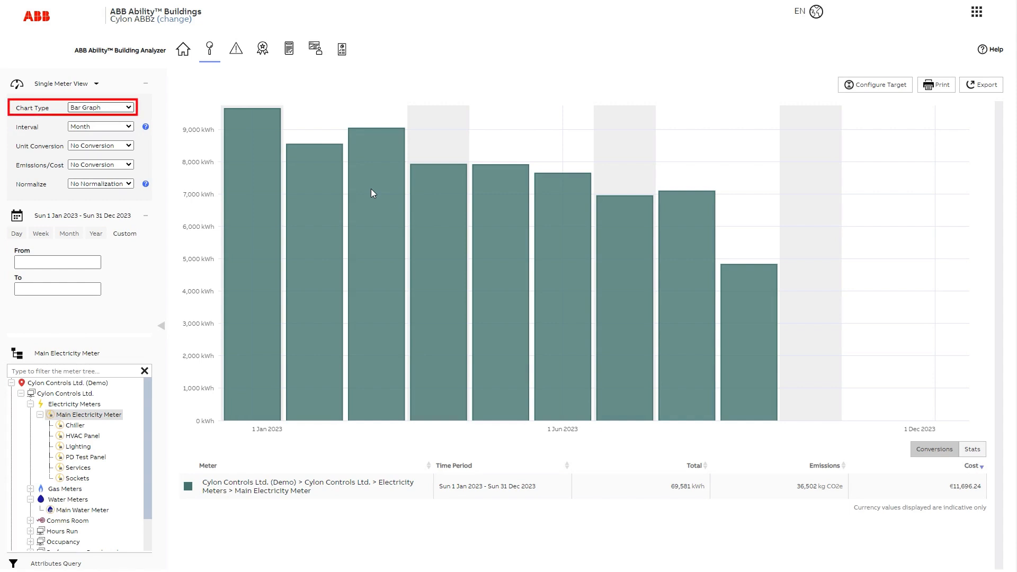
{"action": "left_click", "coordinate": [99, 107]}
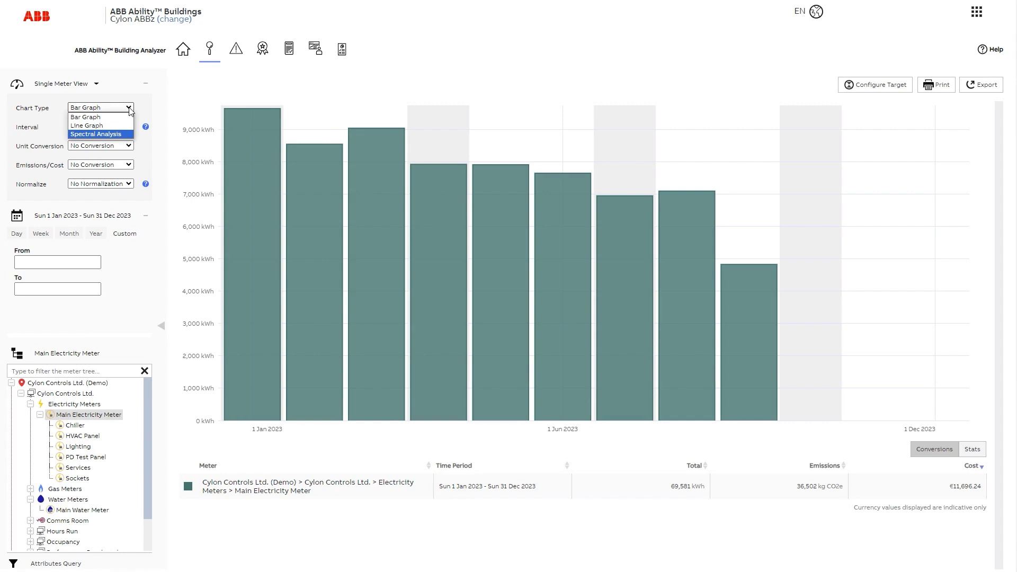
{"action": "left_click", "coordinate": [95, 134]}
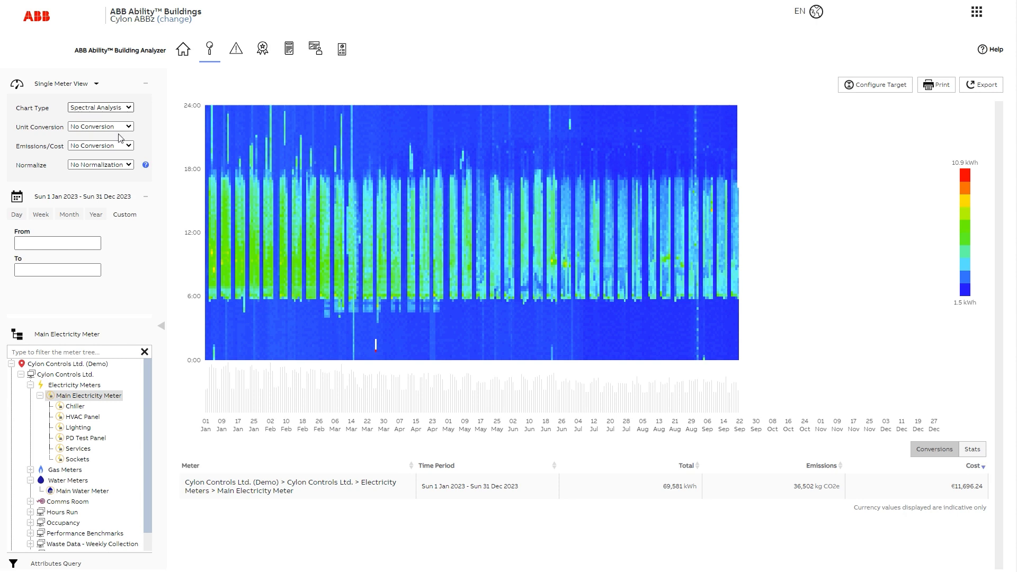
Set chart type back to Bar Graph, keep monthly interval, and view Currency/Emissions choices
{"action": "left_click", "coordinate": [100, 107]}
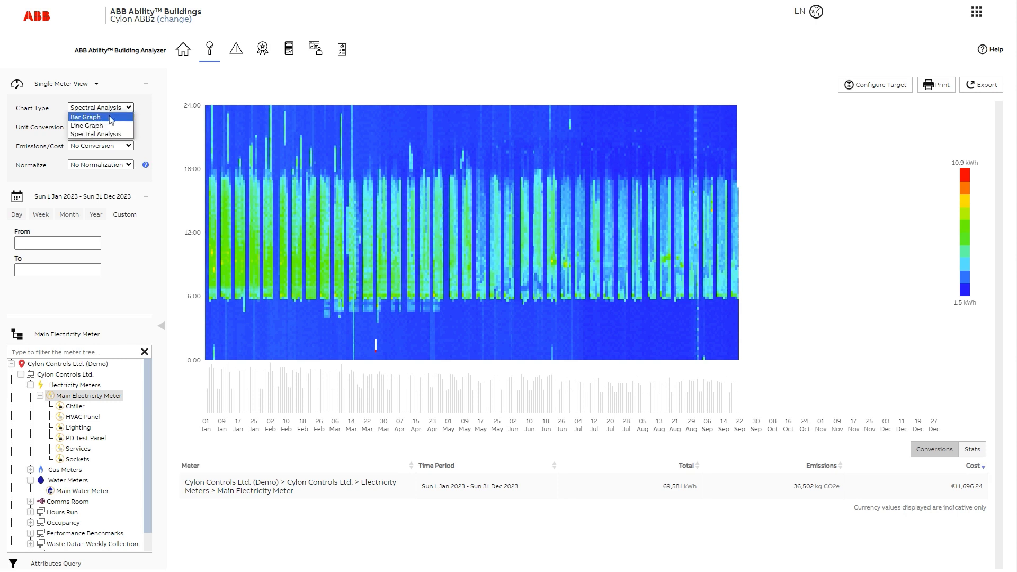
{"action": "left_click", "coordinate": [84, 116]}
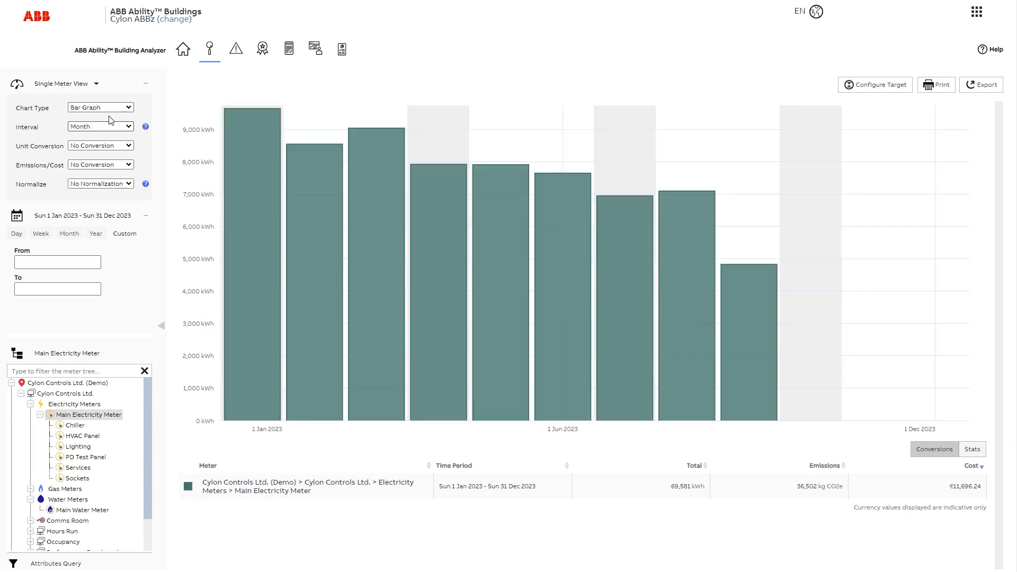
{"action": "left_click", "coordinate": [100, 126]}
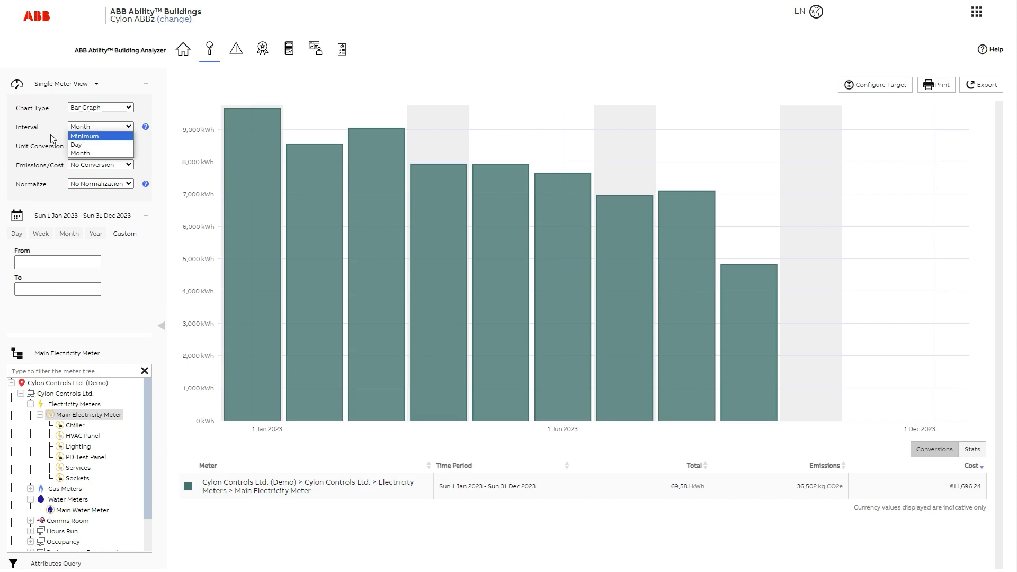
{"action": "left_click", "coordinate": [81, 152]}
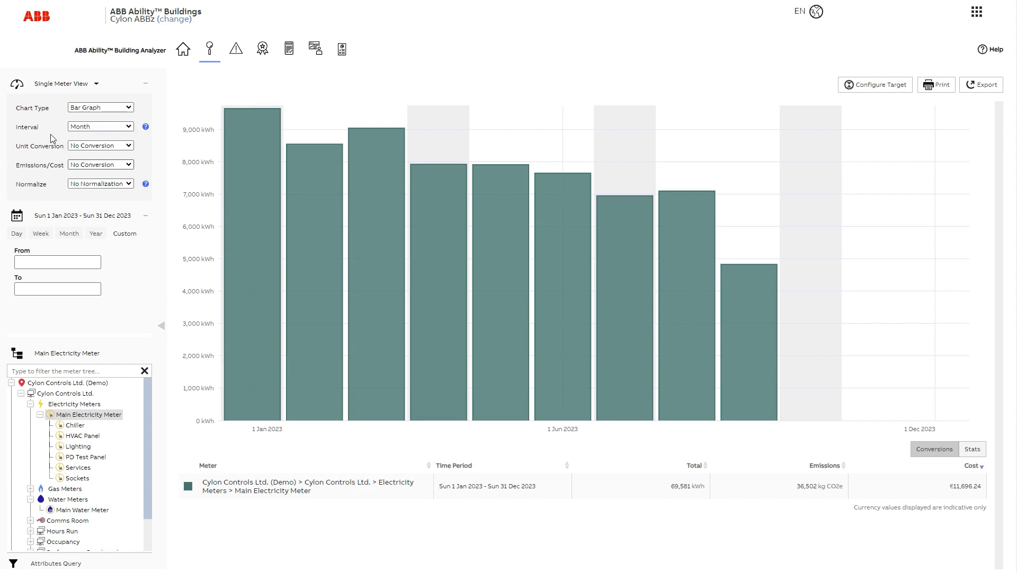
{"action": "left_click", "coordinate": [99, 164]}
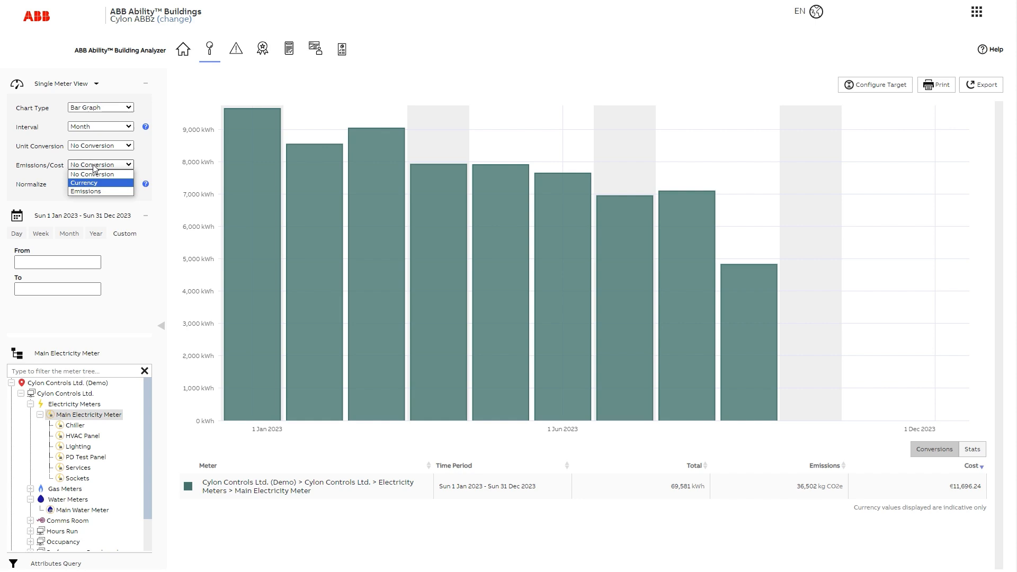